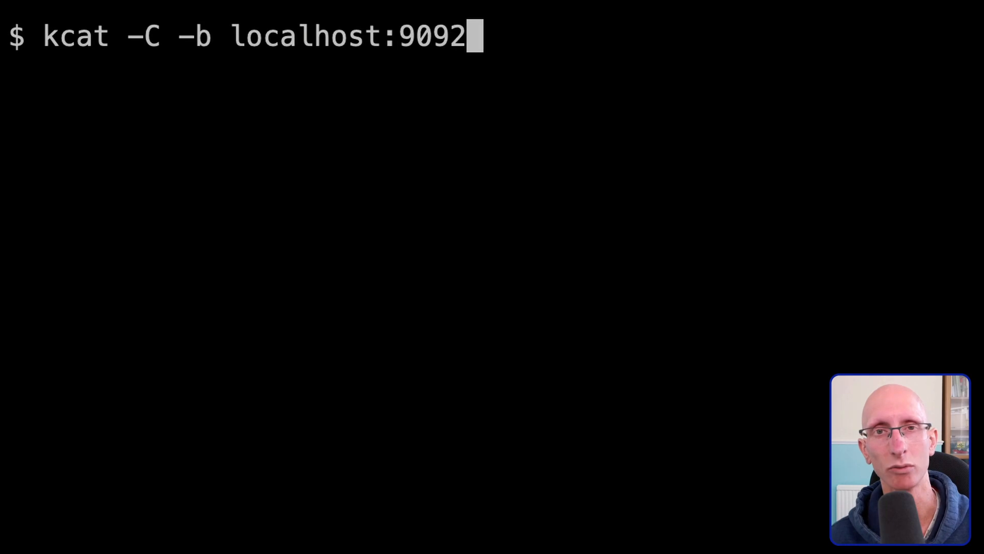
# Run kcat -C -b localhost:9092 -t enriched-access-logs -c 1 | jq '.' to view one message
pyautogui.write('-t enriched-access-lo')
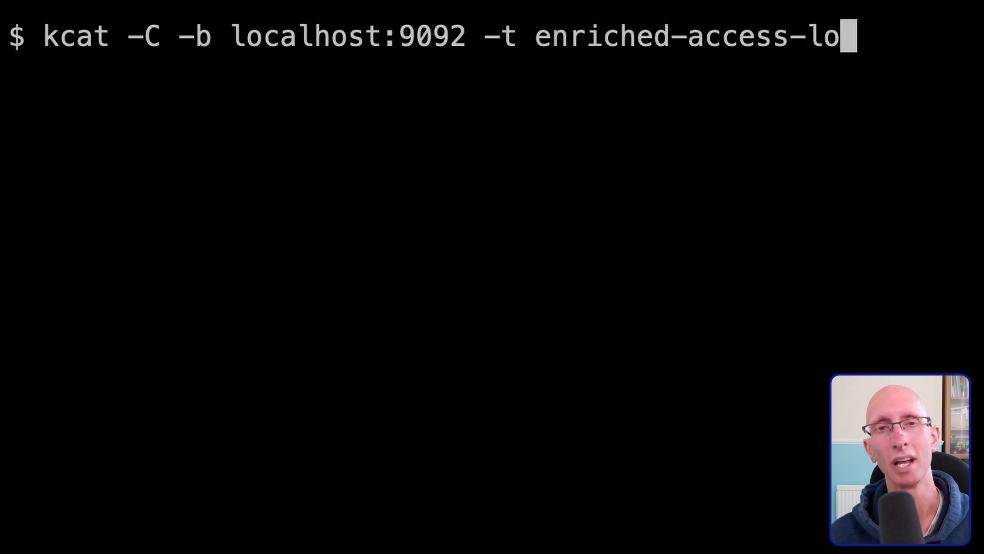
pyautogui.write("gs -c 1 | jq '.")
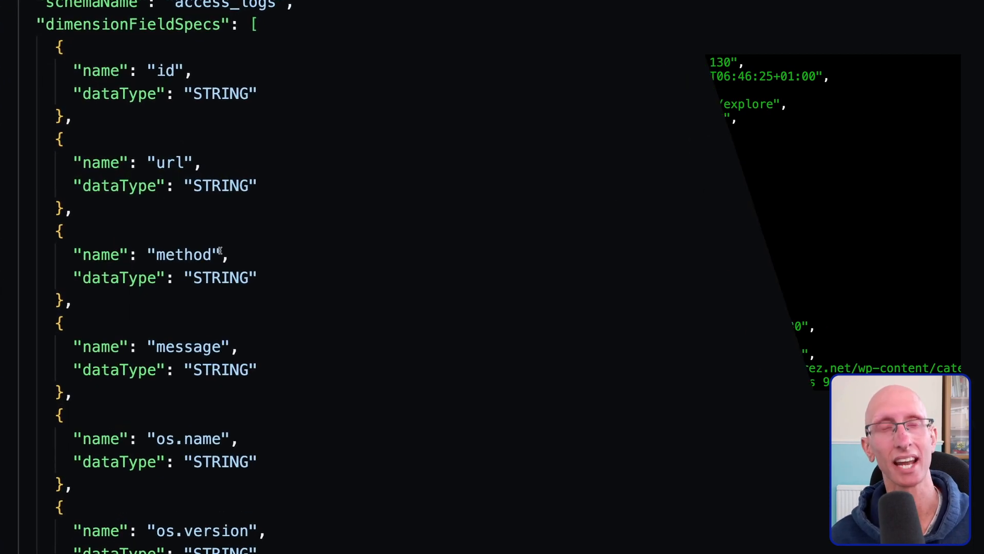
# Show table.json's ingestionConfig section with its empty transformConfigs list
pyautogui.click(150, 27)
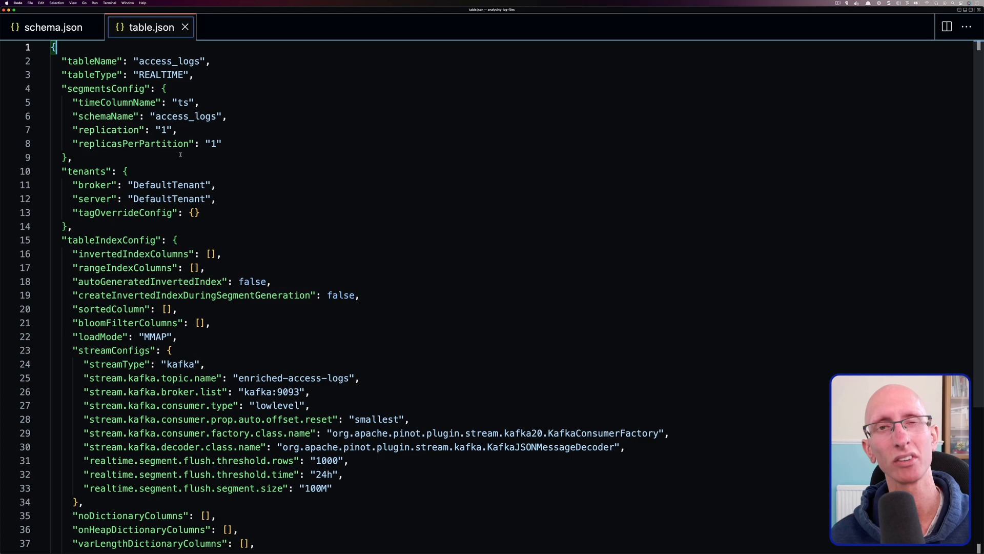
pyautogui.scroll(-3)
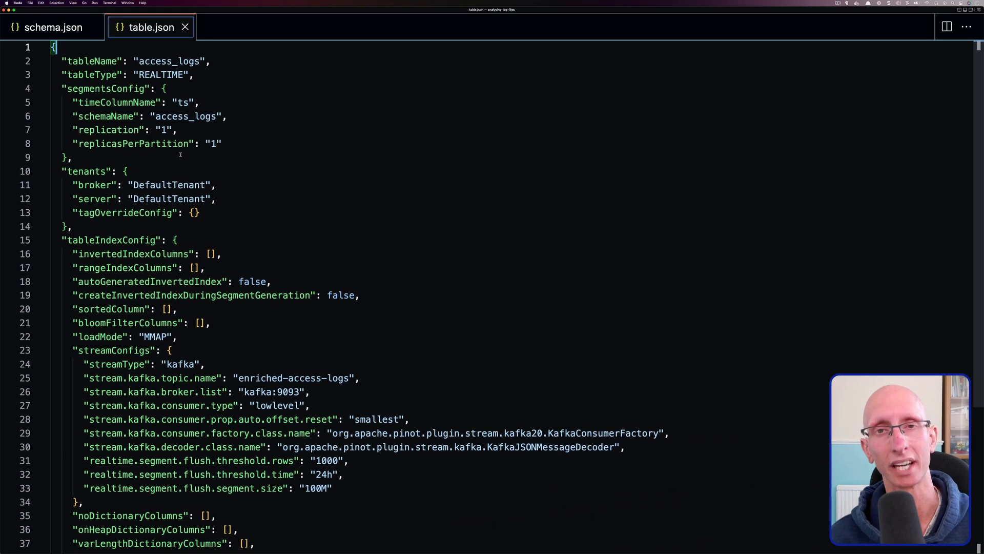
pyautogui.scroll(-3)
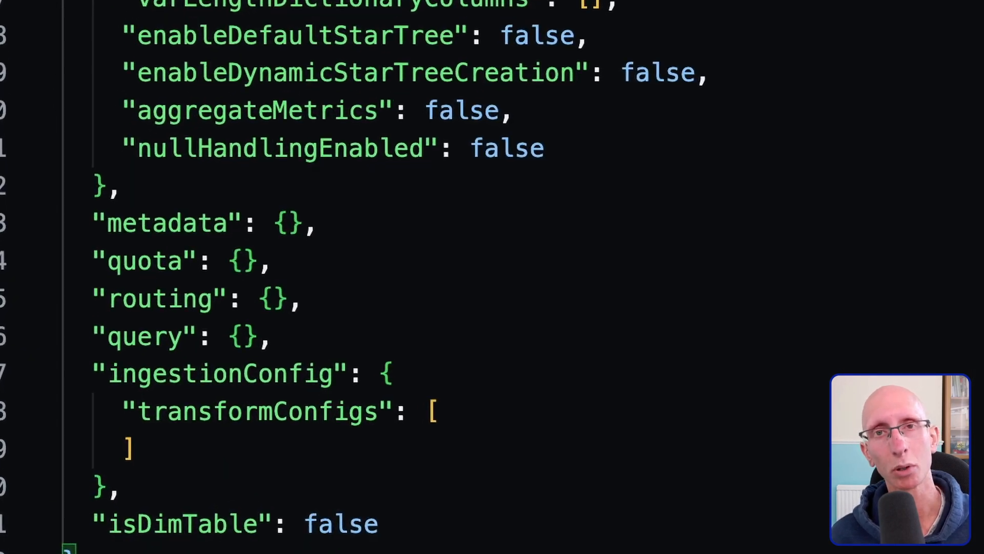
pyautogui.scroll(-3)
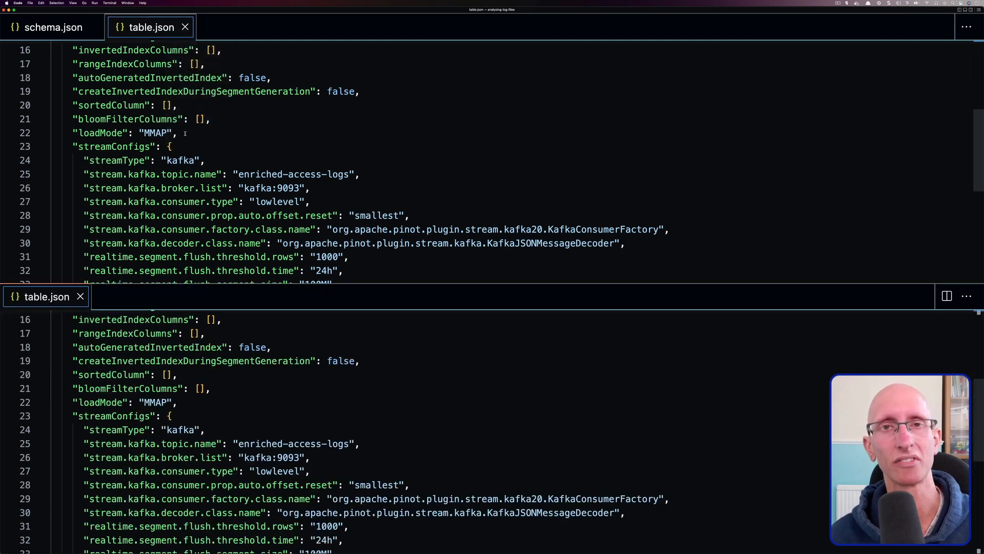
# With schema.json visible, add a transformConfigs entry for id using JSONPATH(agent, '$.id')
pyautogui.click(55, 26)
pyautogui.write('"columnName')
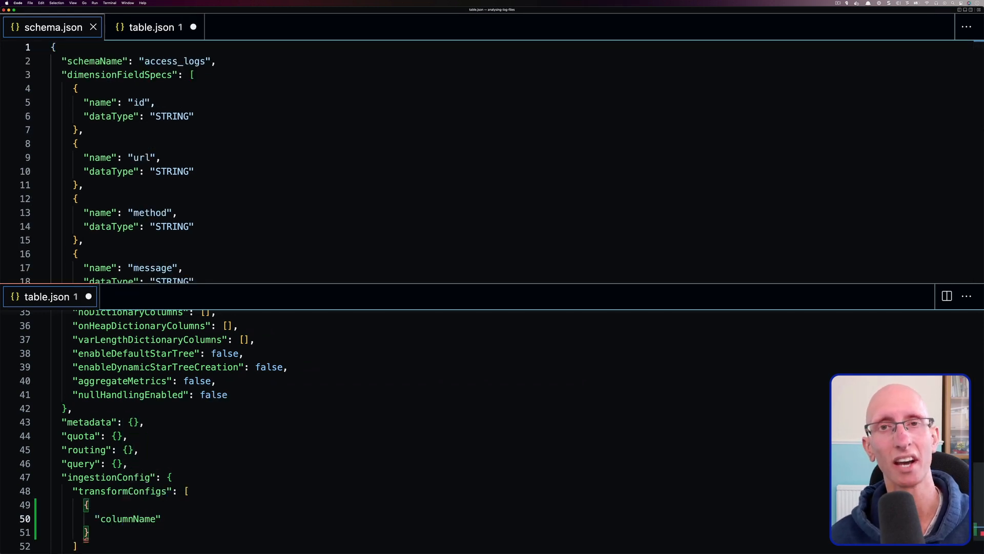
pyautogui.write('transformFunction": ""')
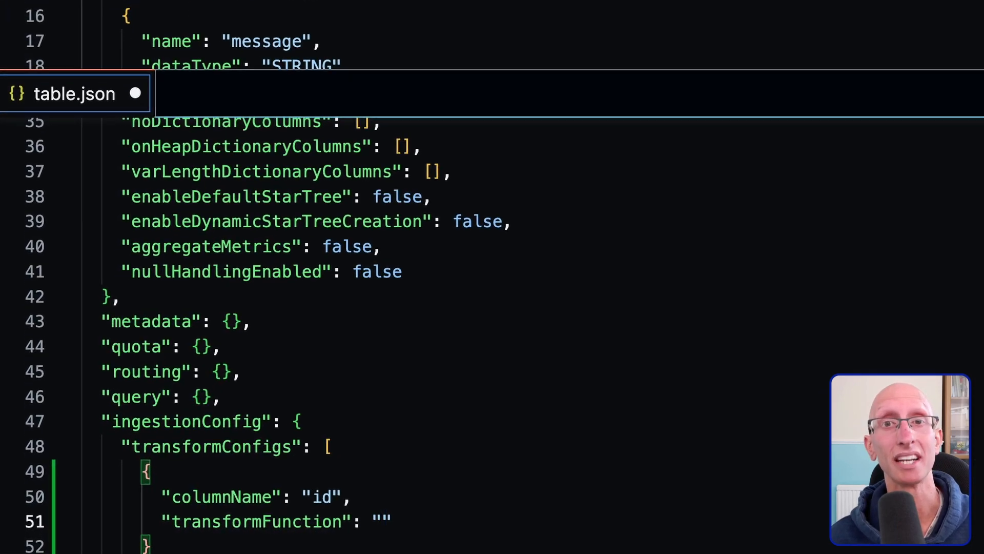
pyautogui.write('JSONPATH(agent,')
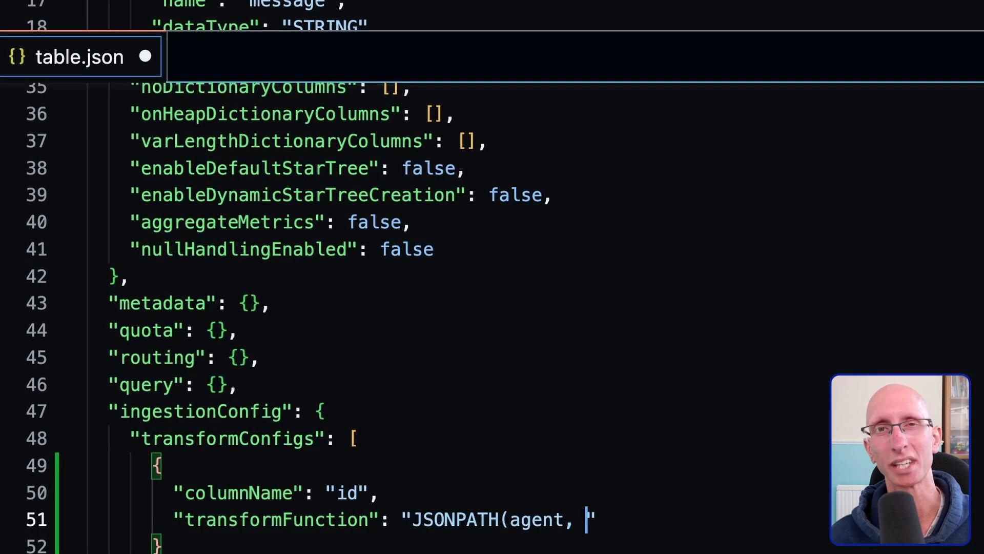
pyautogui.write("'')")
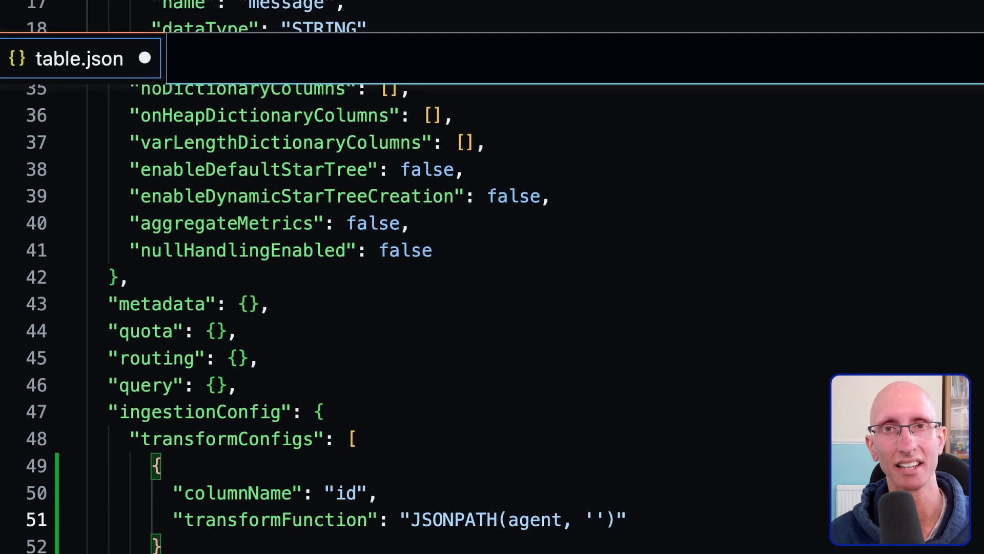
pyautogui.write('$.id')
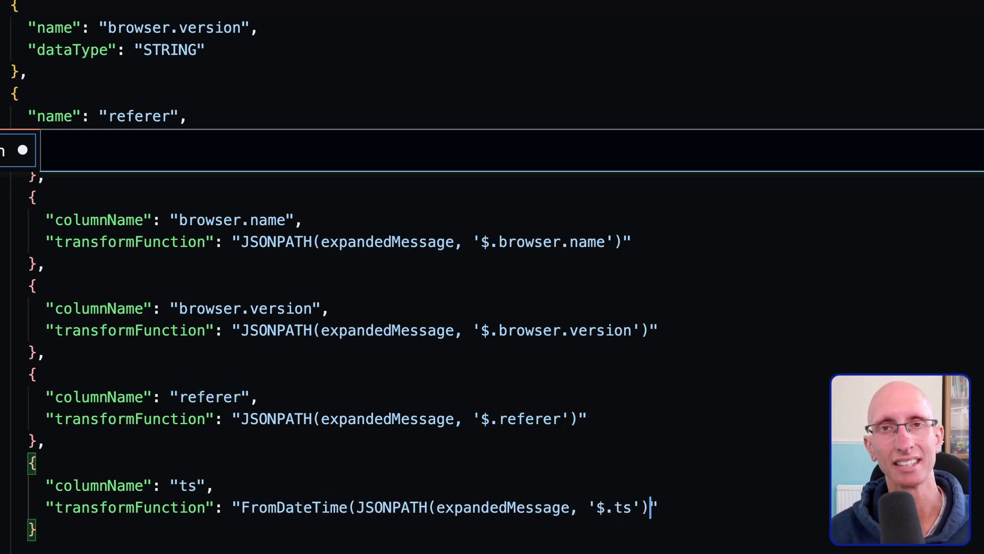
# Complete the ts transform as FromDateTime with the 'YYYY-MM-dd' format
pyautogui.write(", 'YYYY-MM-dd'")
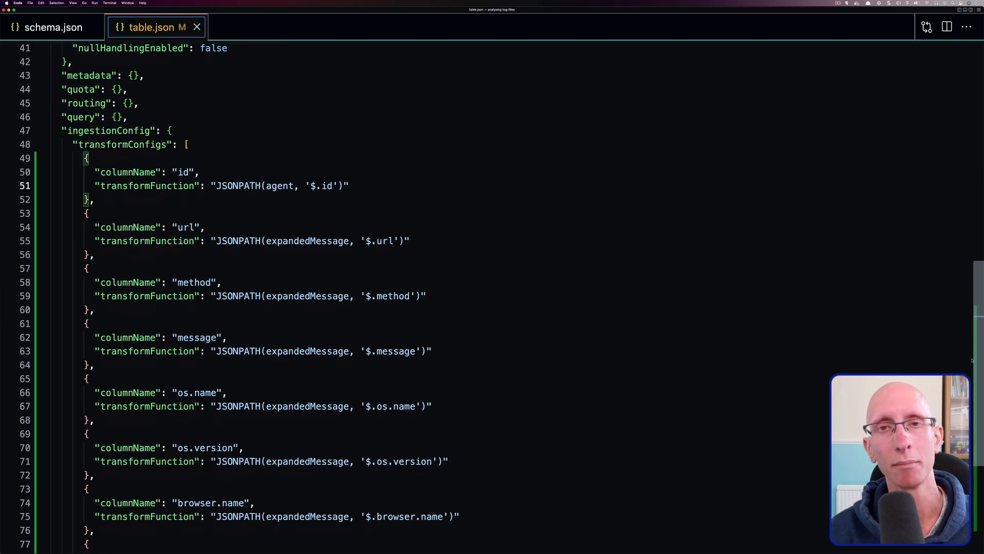
pyautogui.scroll(-3)
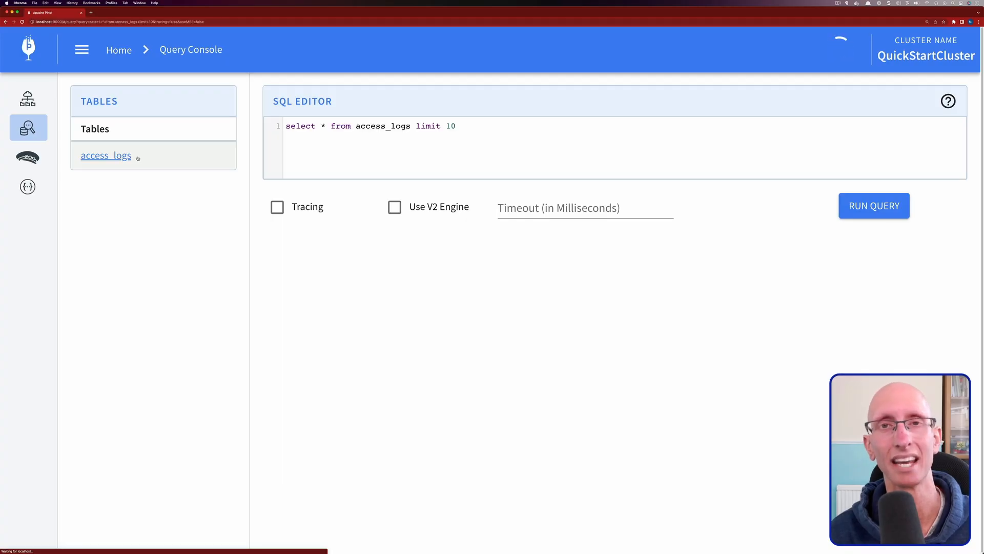
# Run the sample access_logs query and review the ten returned rows from 1000 documents
pyautogui.click(105, 154)
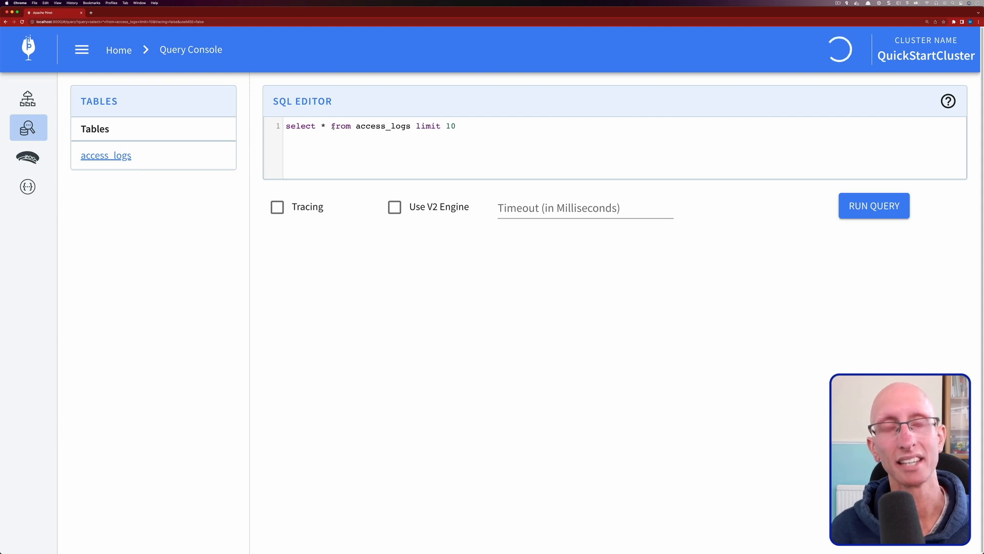
pyautogui.click(873, 205)
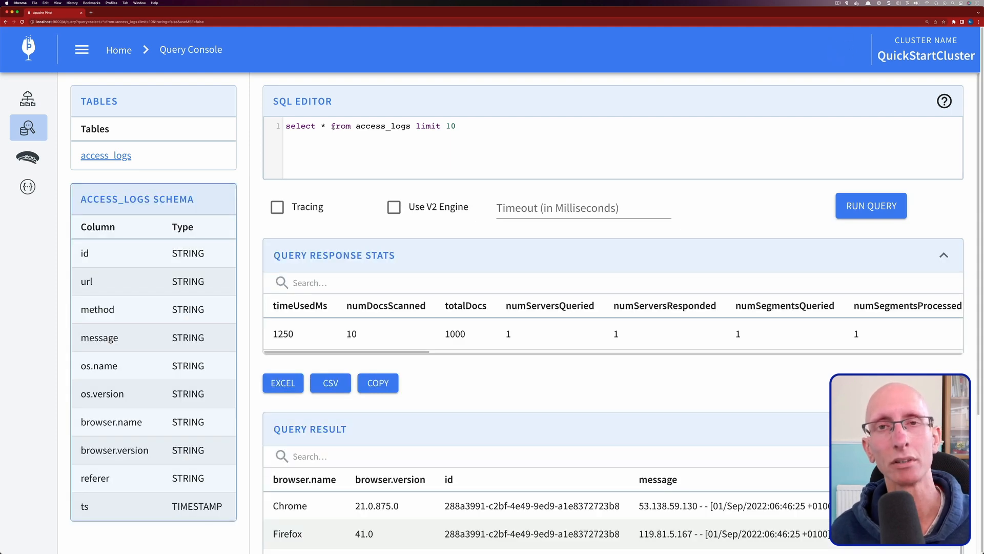
pyautogui.scroll(-3)
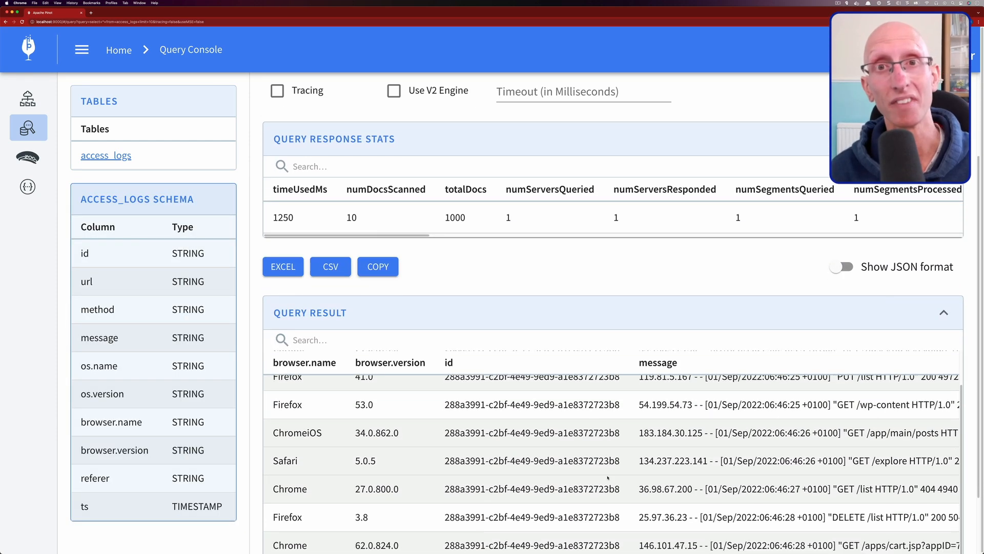
pyautogui.scroll(-3)
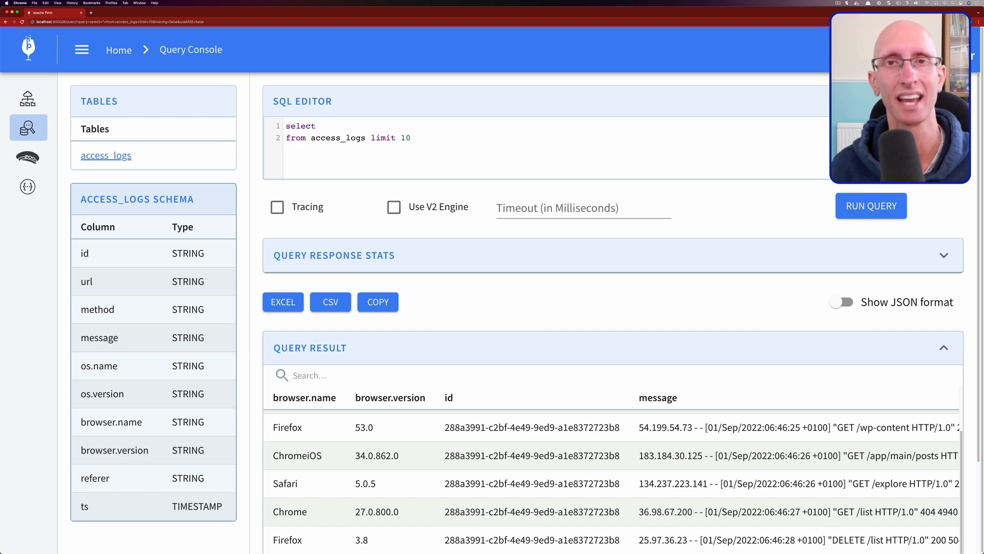
# Rewrite the query to select browser.name, browser.version, count(*) grouped and ordered by count DESC
pyautogui.write('browser.name, co')
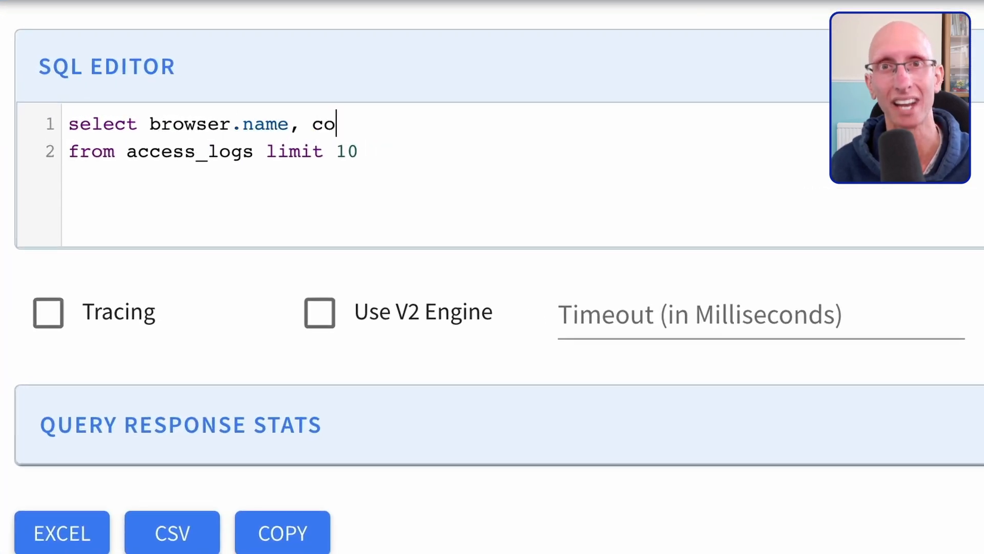
pyautogui.write('unt(*)')
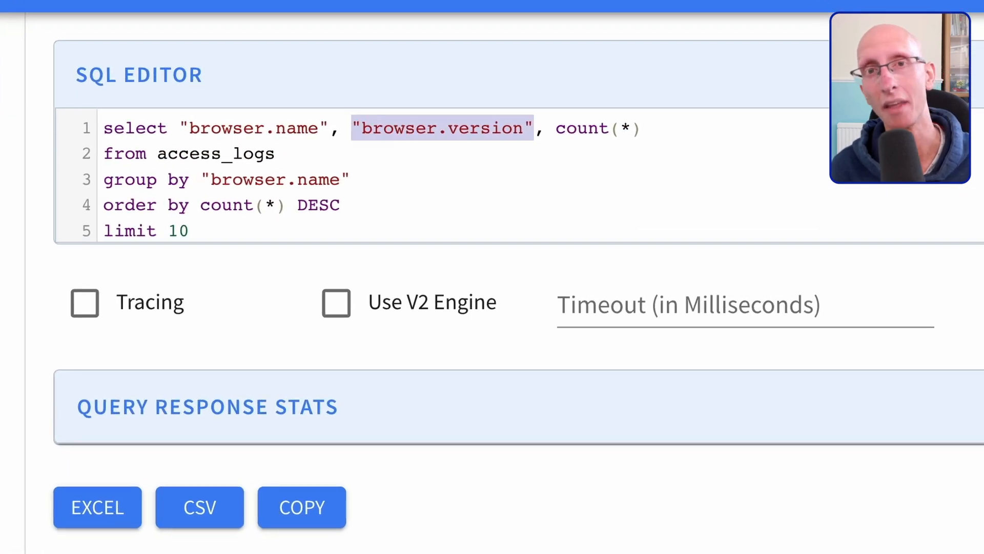
# Run the grouped count query and review results led by Firefox 3.8 with 2597 rows
pyautogui.click(871, 205)
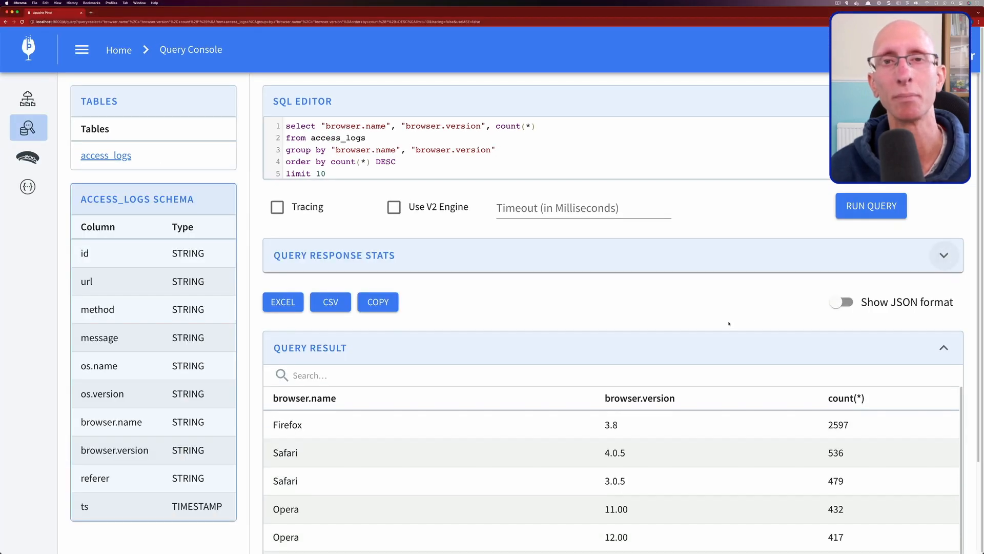
pyautogui.scroll(-3)
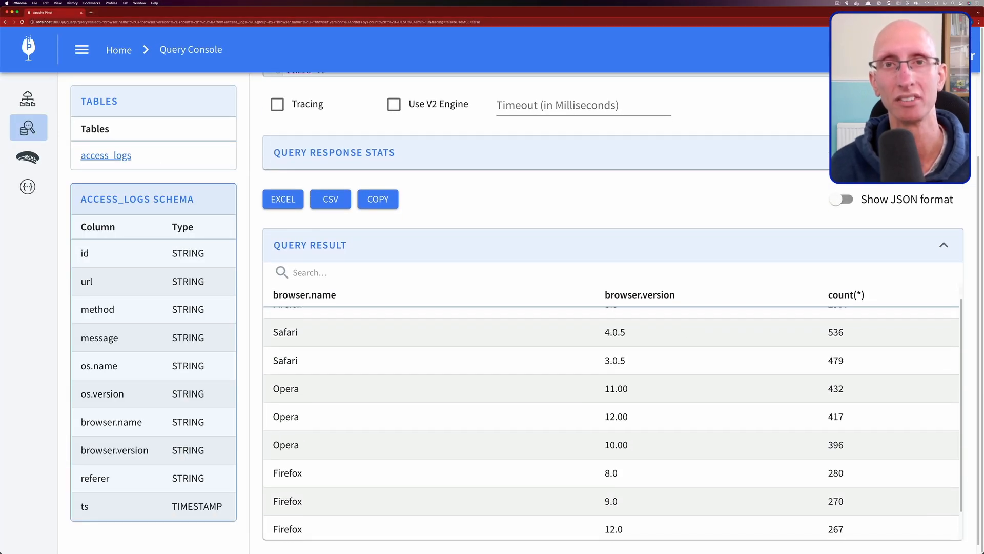